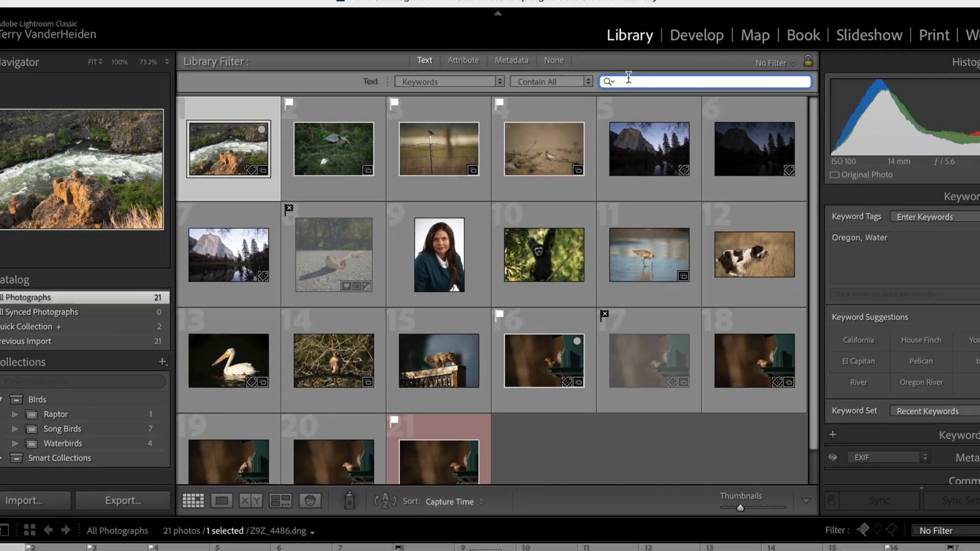
type("pel")
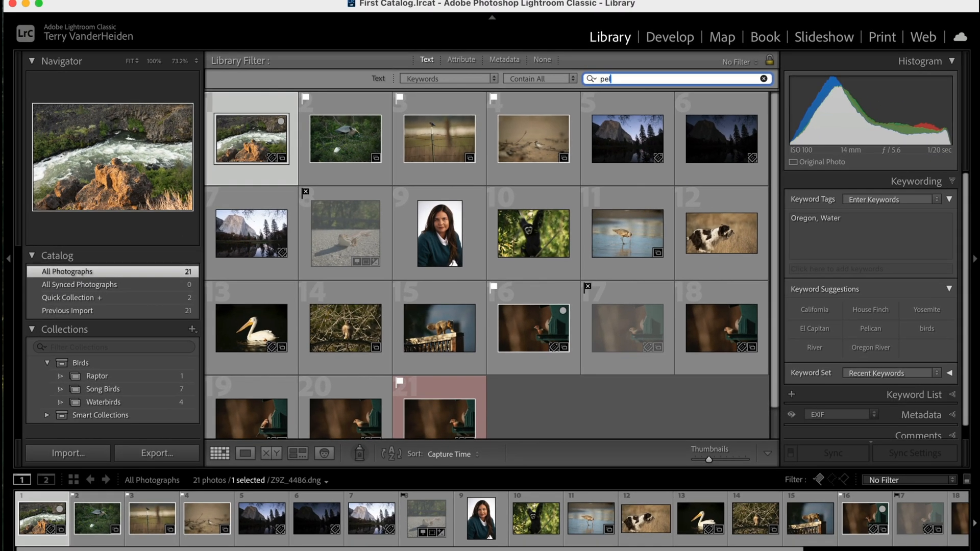